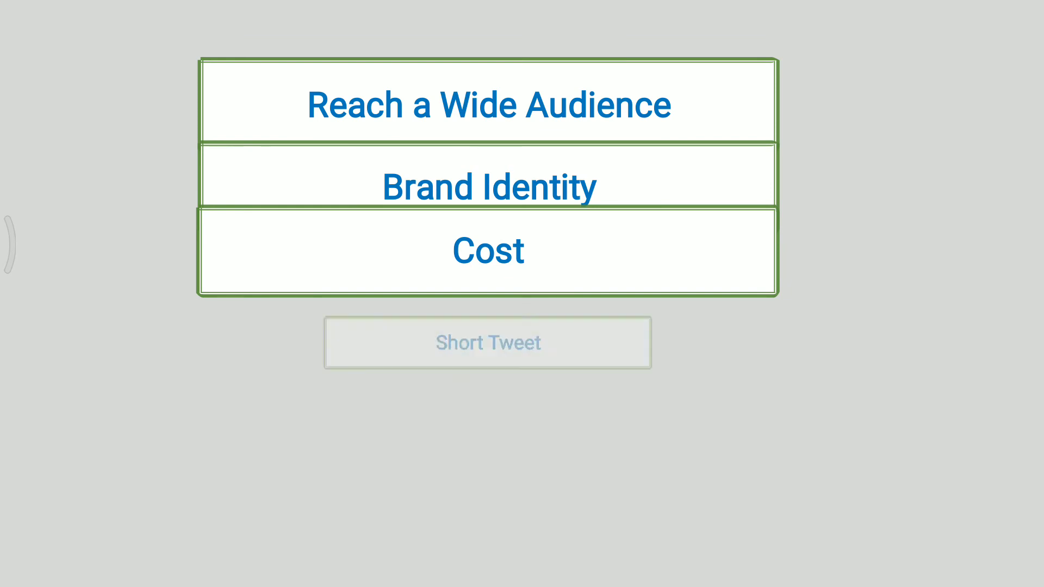
pyautogui.click(487, 342)
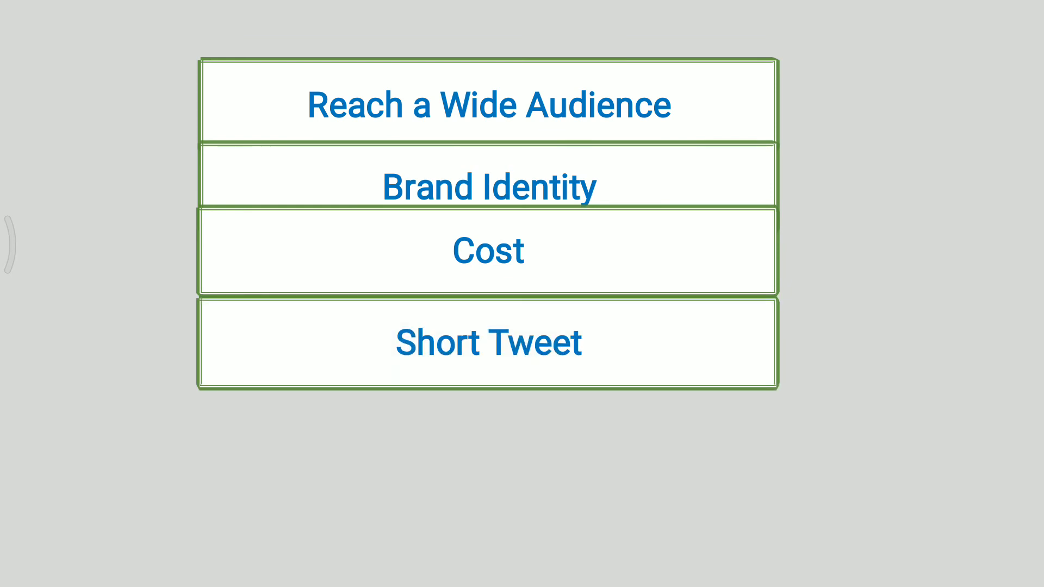